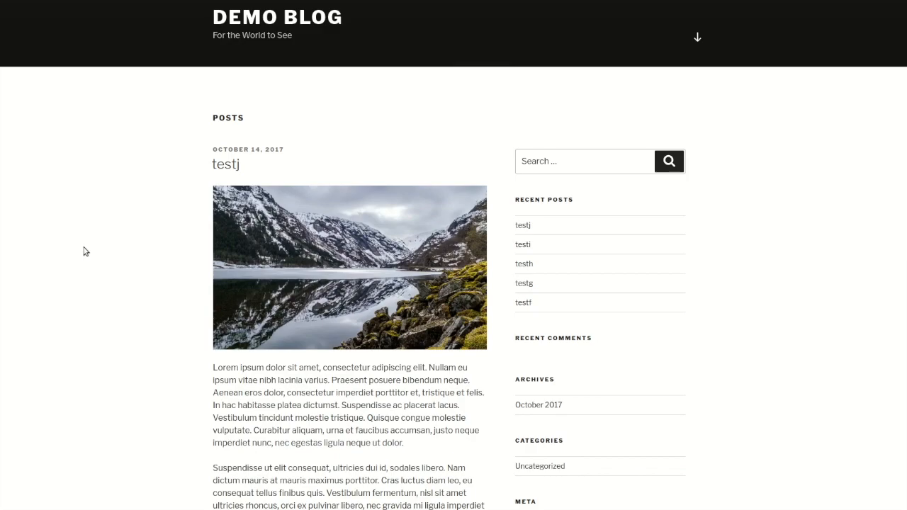
pyautogui.scroll(-3)
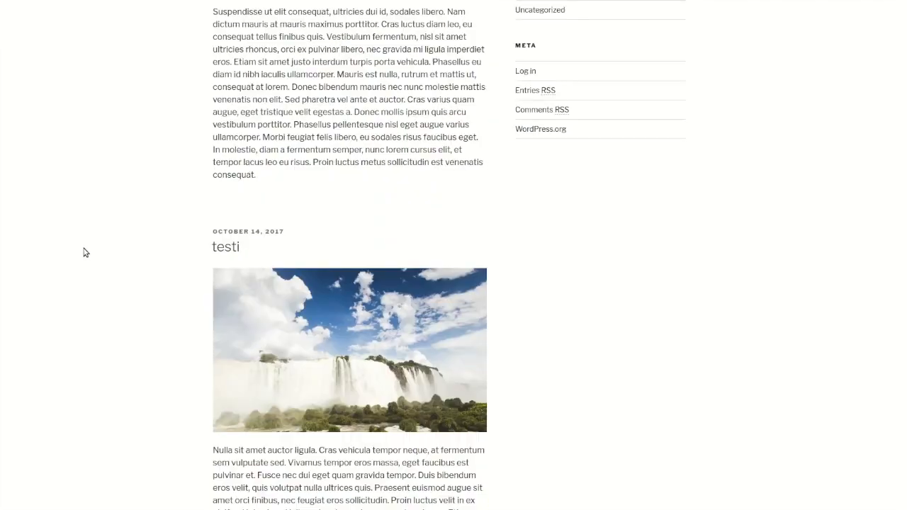